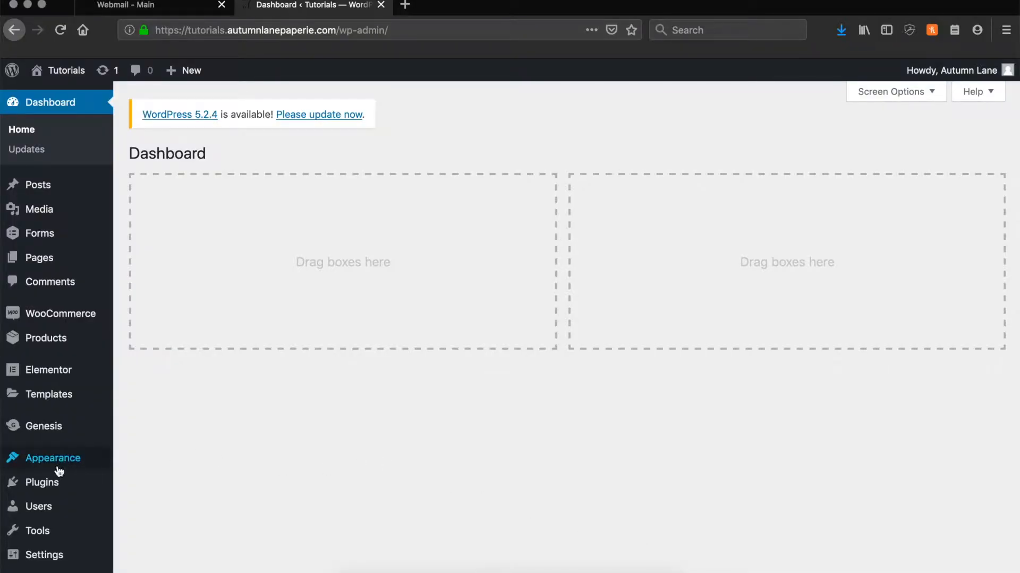
Go to the Widgets admin page from the Appearance menu.
left_click(52, 458)
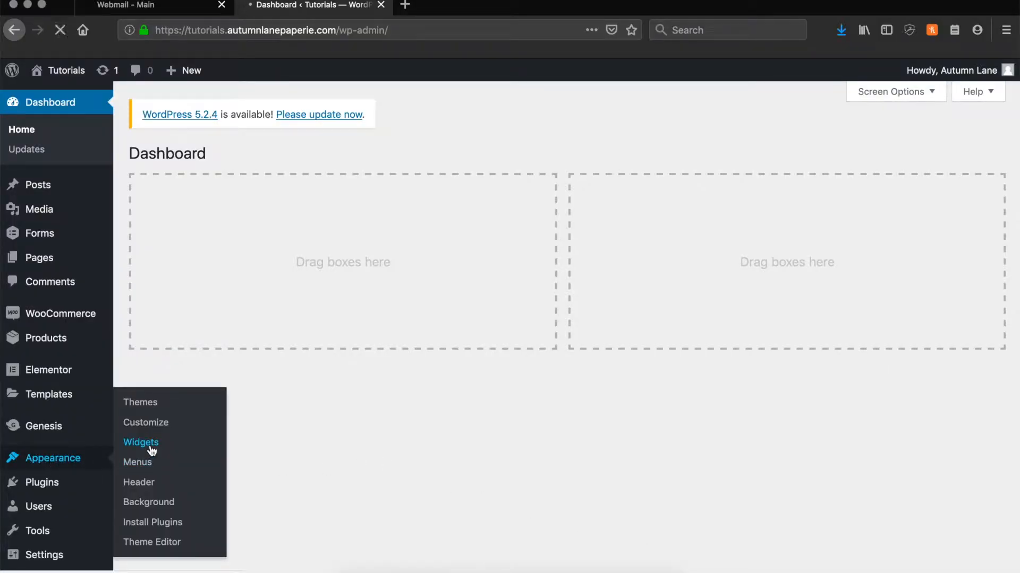
left_click(141, 443)
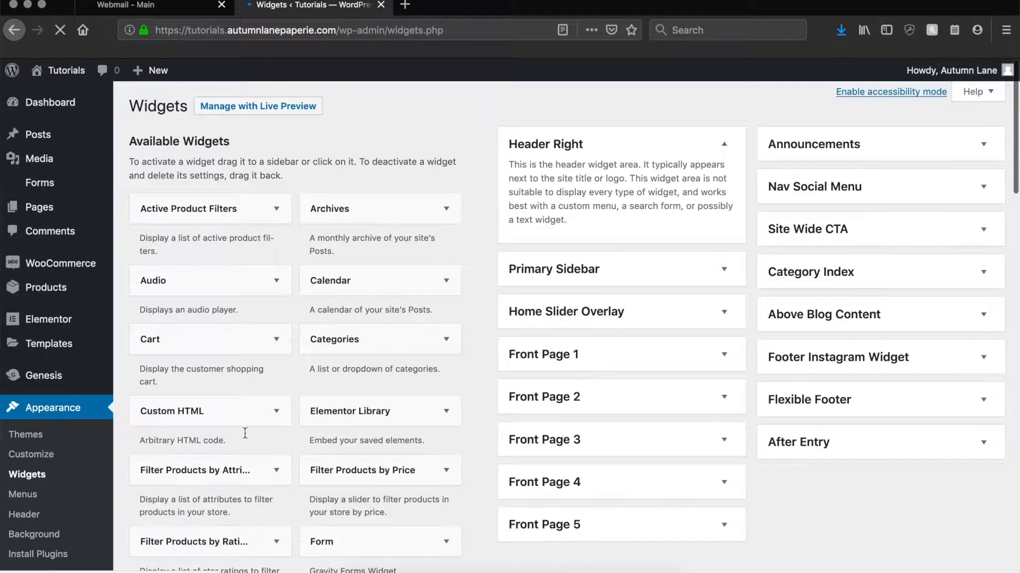
Place the Genesis - eNews Extended widget in the Flexible Footer below Search and expand it.
scroll("down", 3)
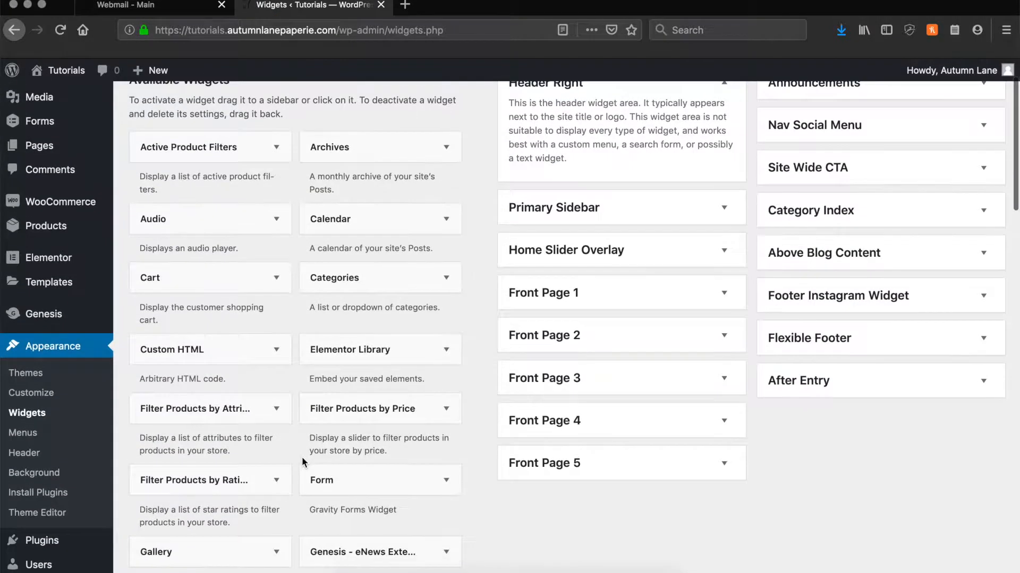
scroll("down", 3)
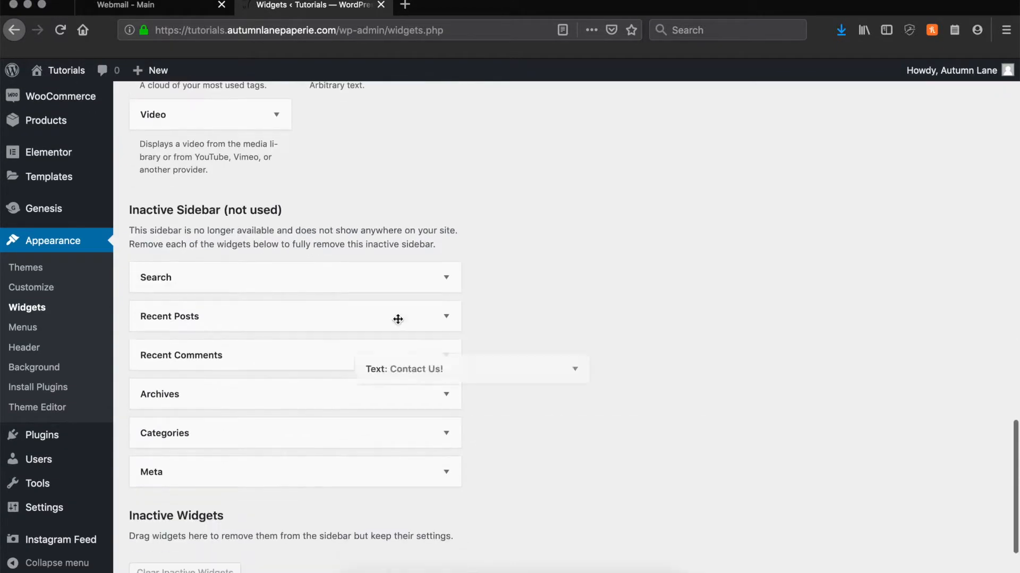
scroll("up", 3)
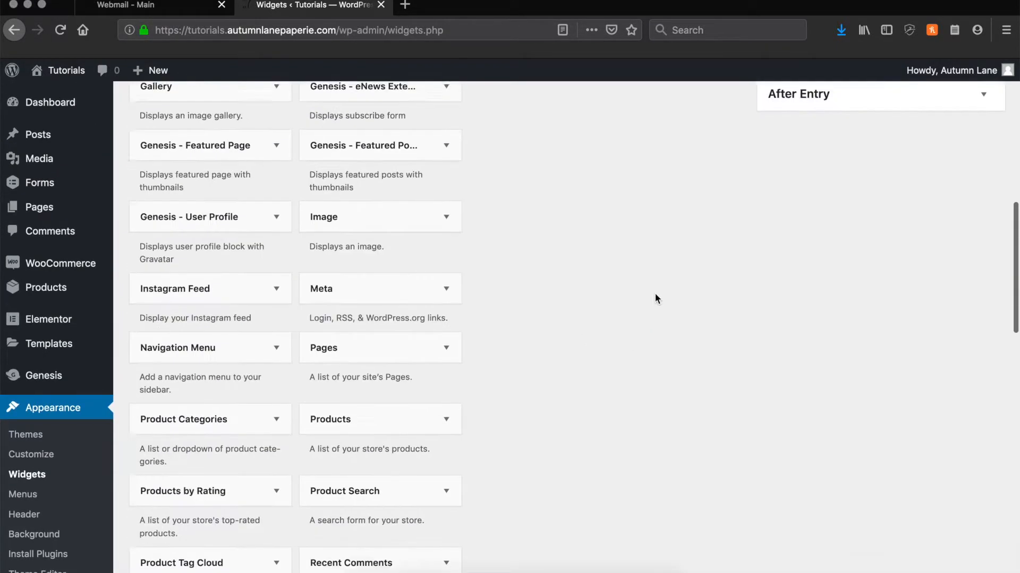
scroll("up", 3)
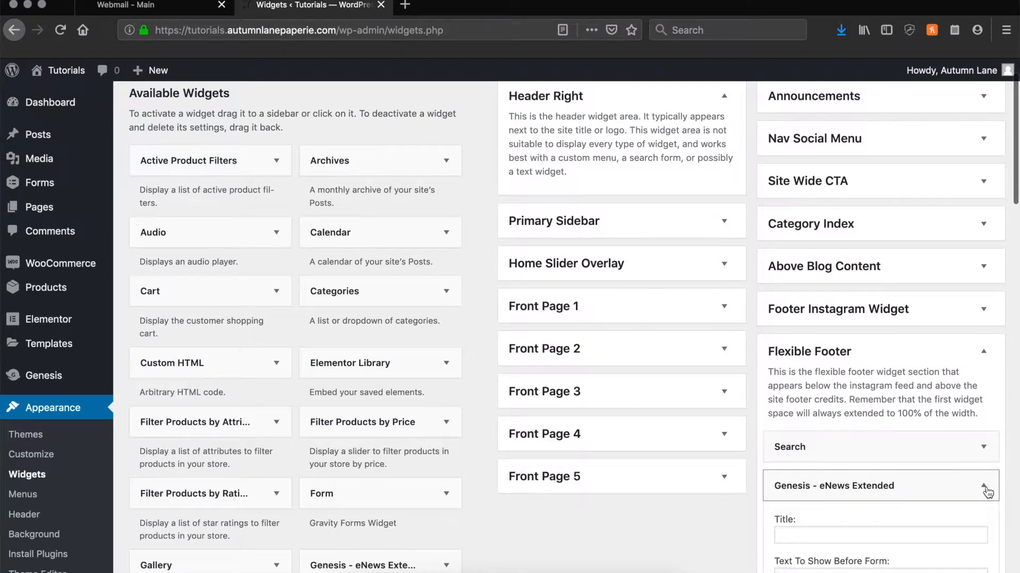
Title the widget 'Stay in the know' and enter EMAIL, FNAME, LNAME as its field names.
scroll("down", 3)
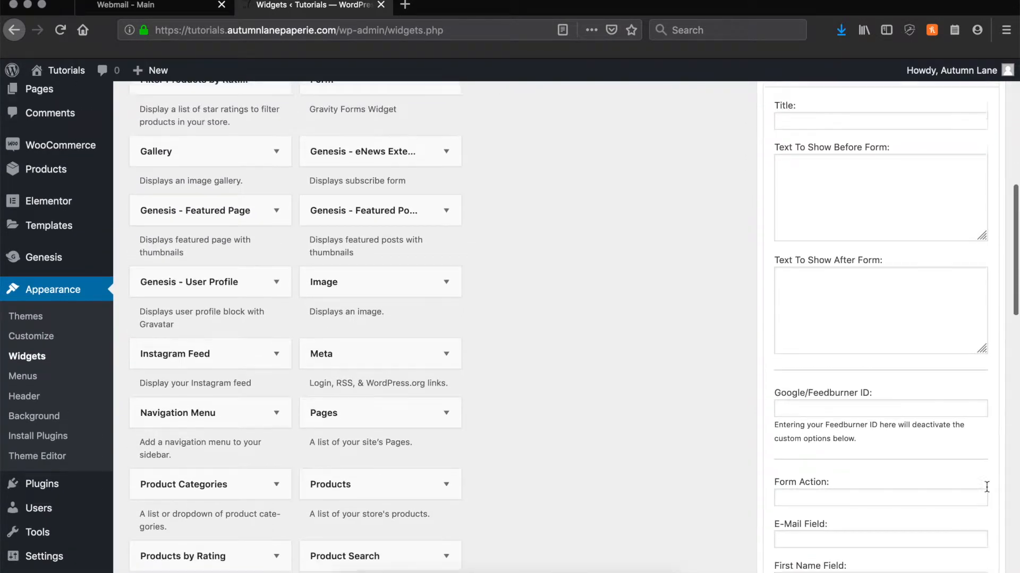
type("Stay in the know")
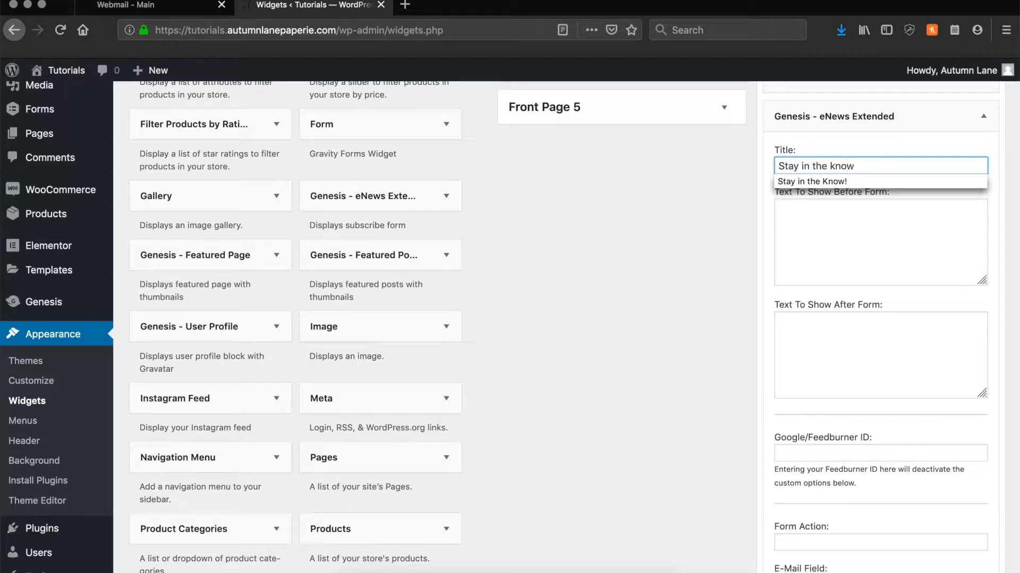
scroll("down", 3)
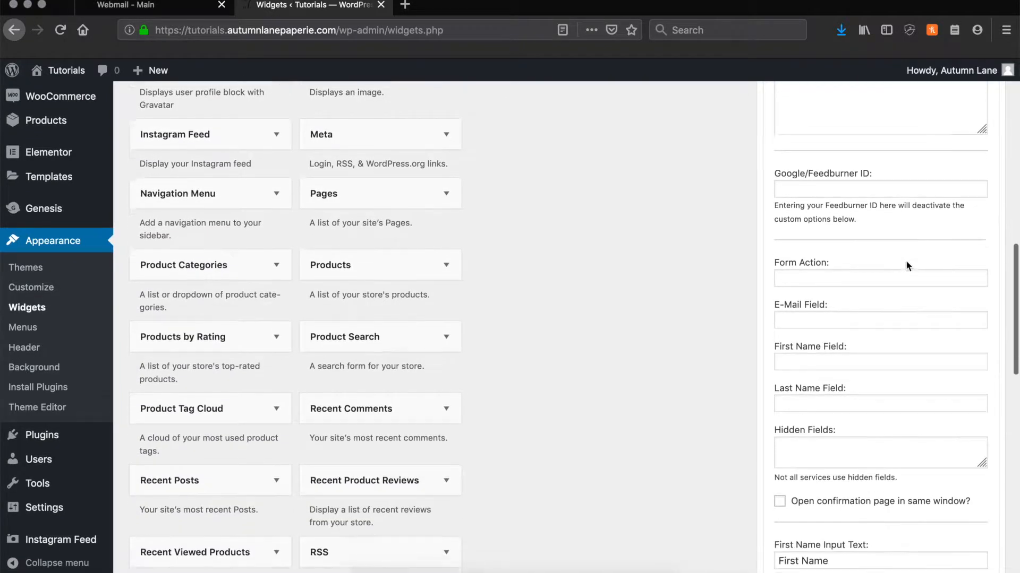
type("EMAIL")
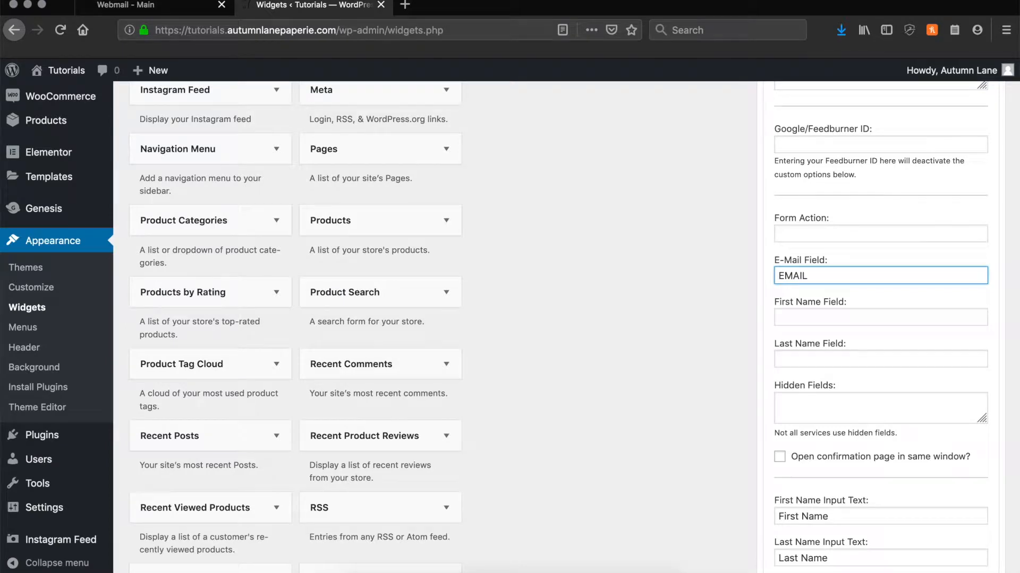
type("FNAME")
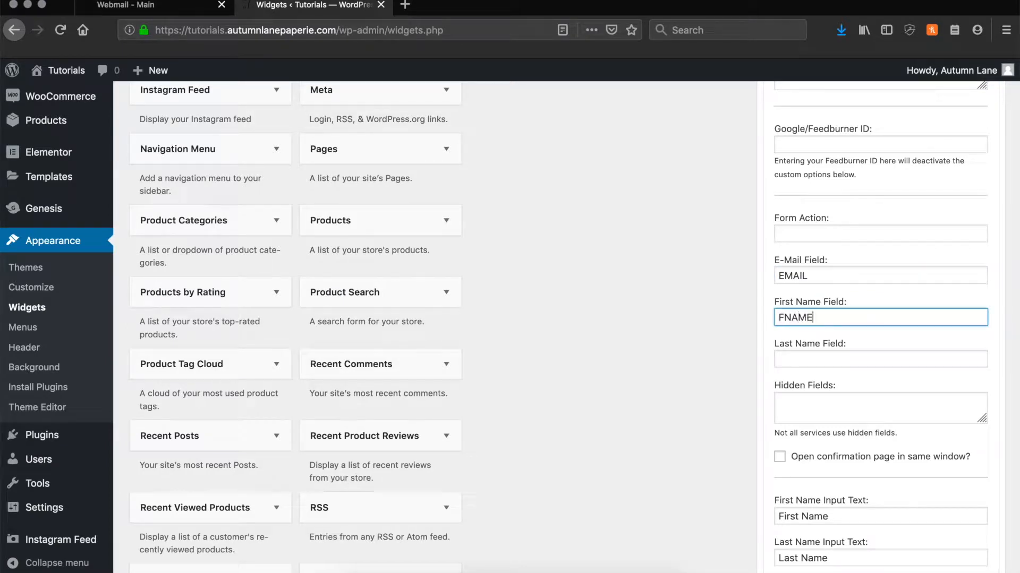
type("LNAME")
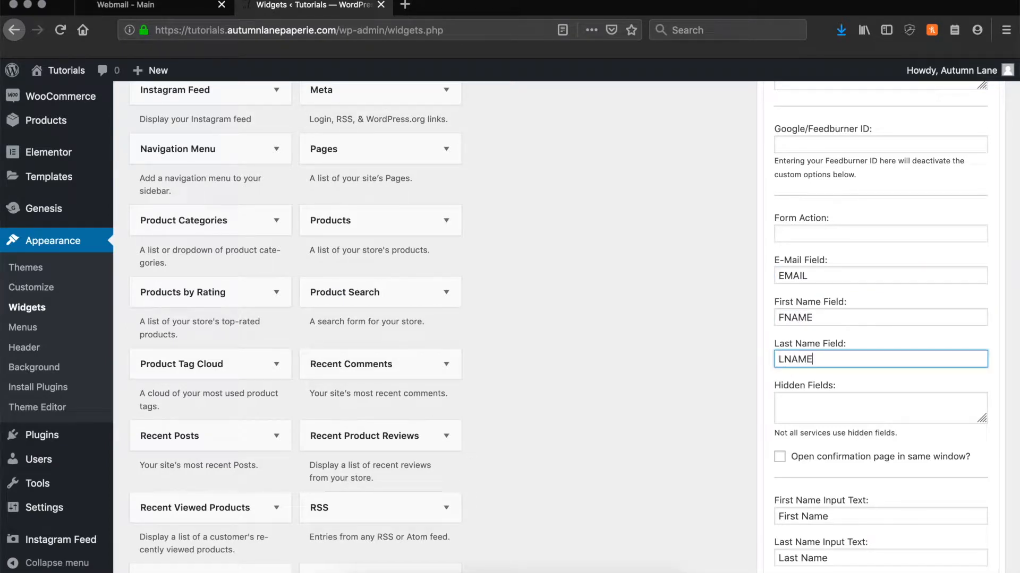
scroll("down", 3)
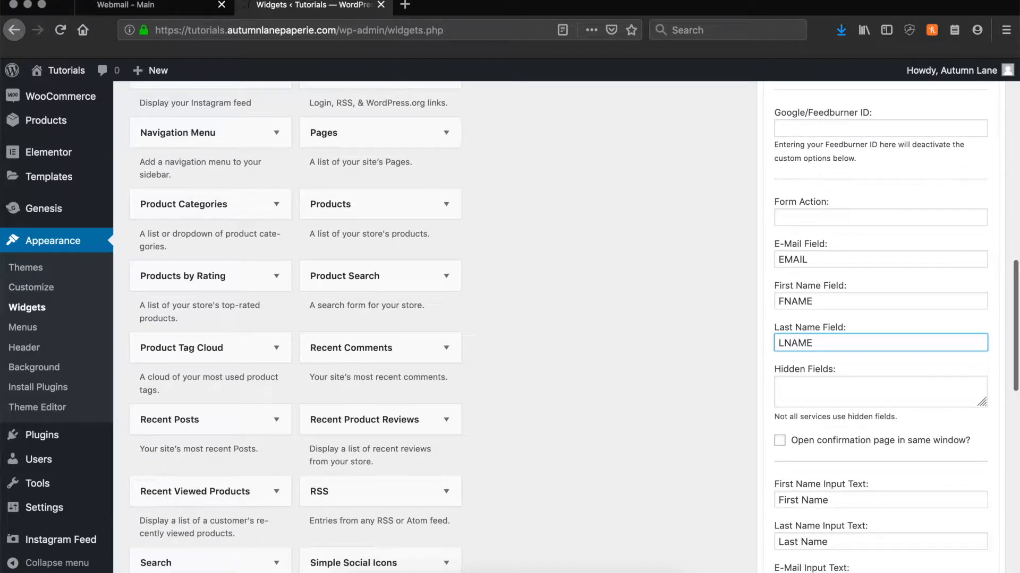
mouse_move(447, 19)
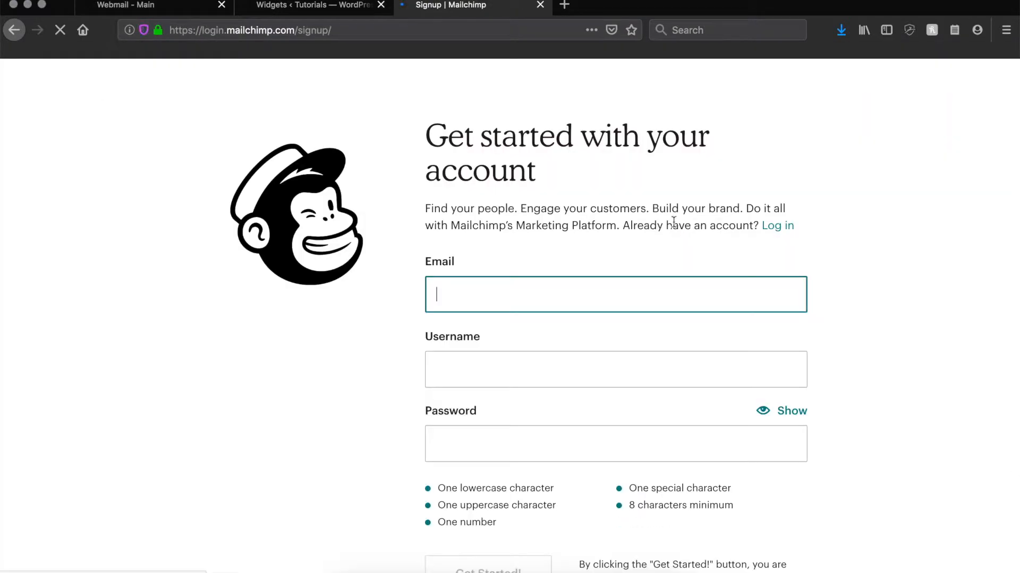
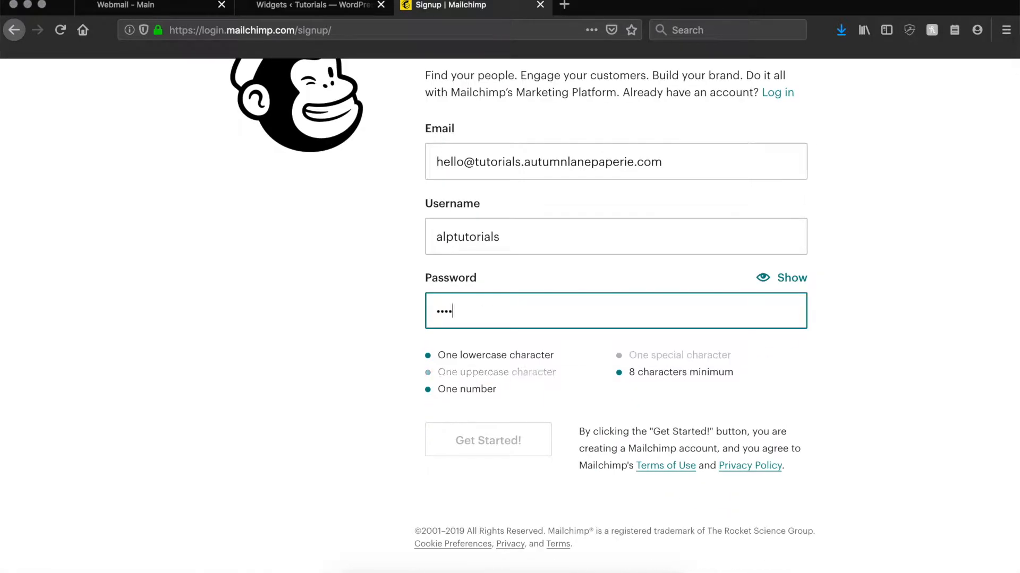
left_click(487, 439)
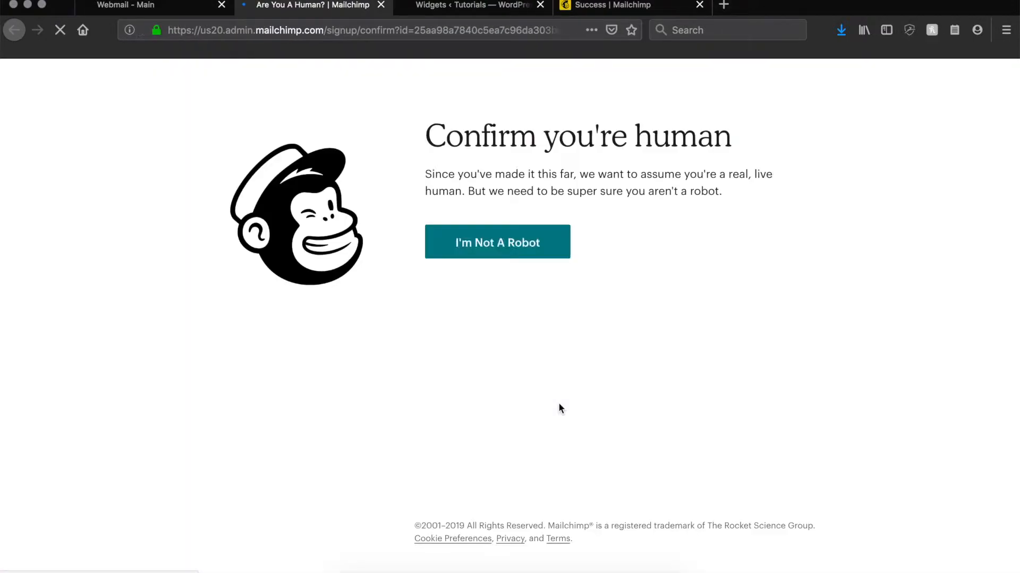
left_click(497, 242)
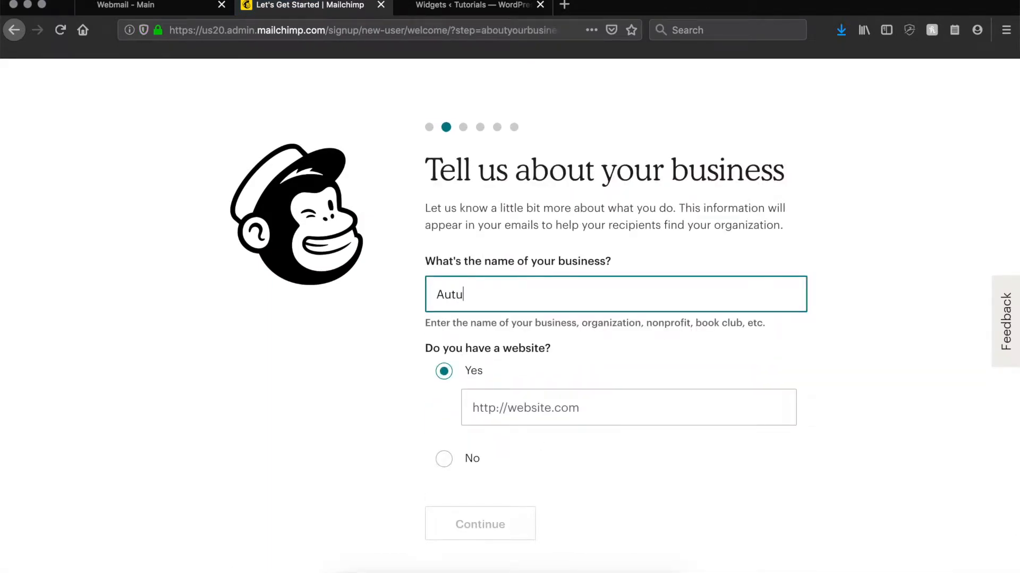
type("tutorials.au")
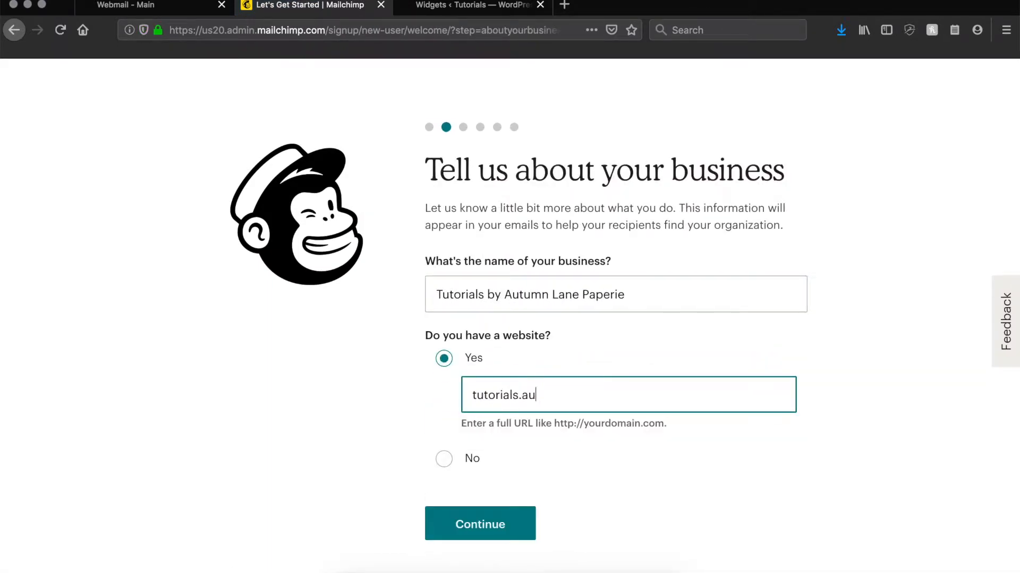
left_click(479, 523)
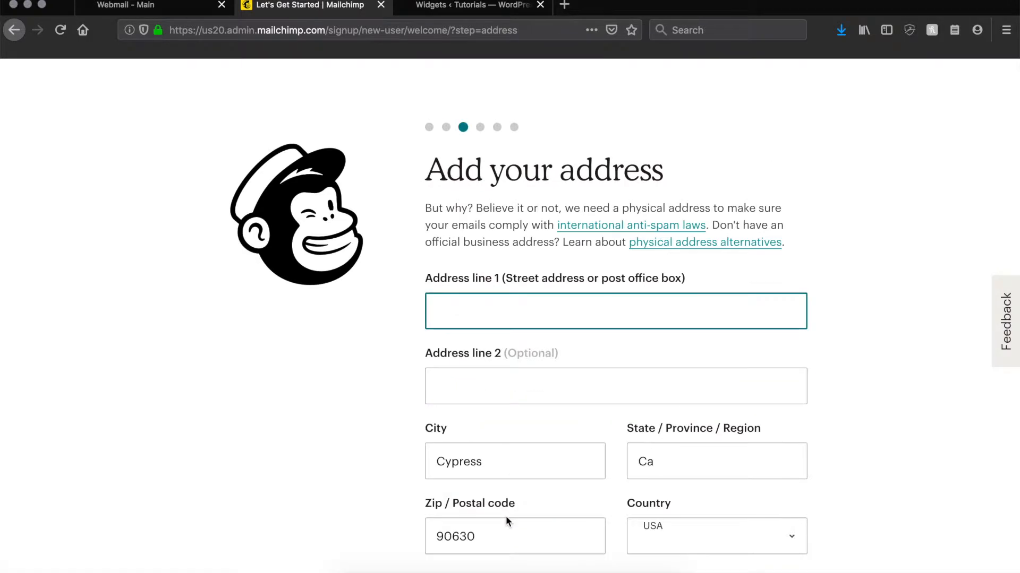
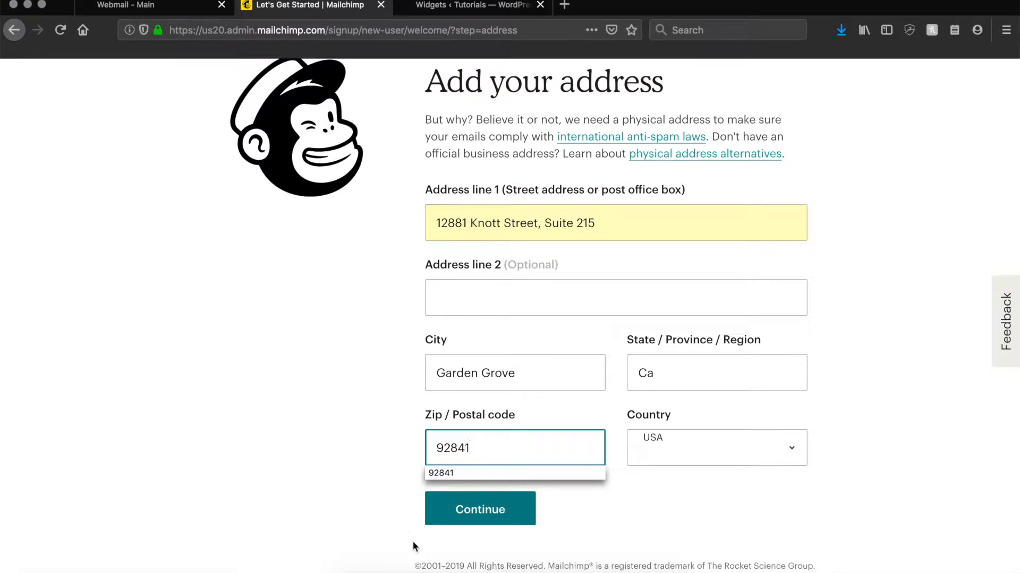
left_click(479, 509)
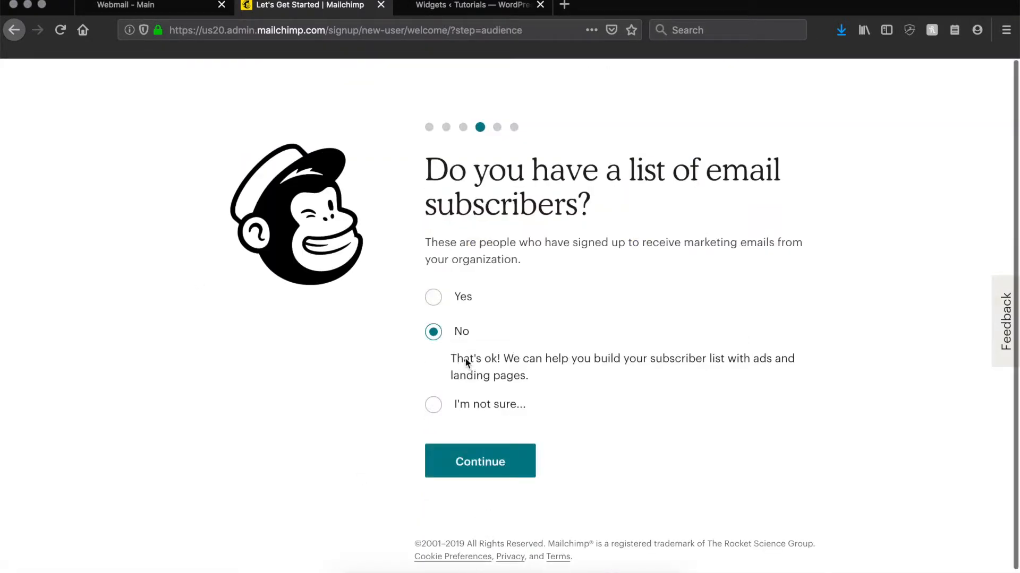
Answer No to having a subscriber list, skip the questionnaire and enter the account.
left_click(479, 461)
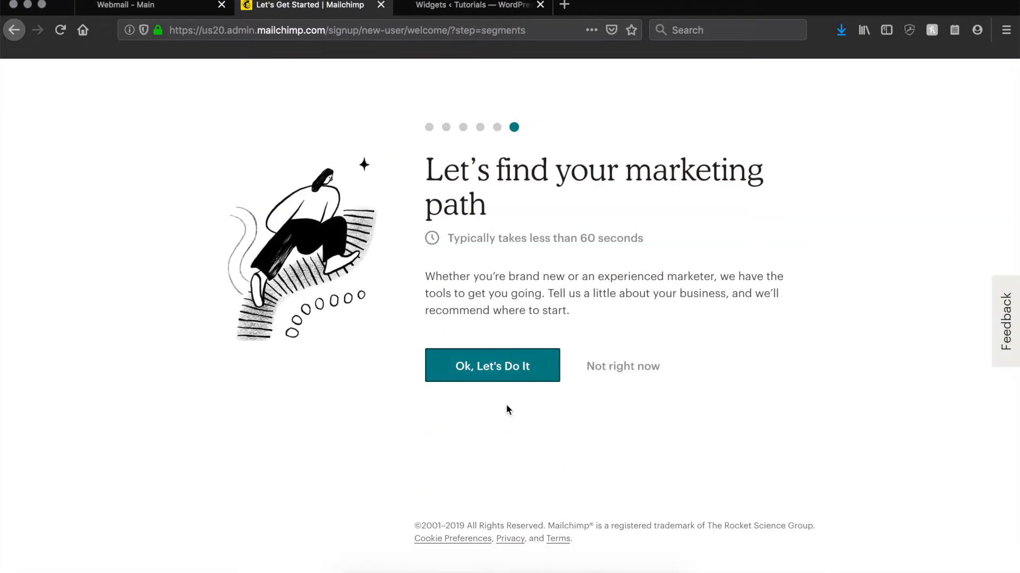
left_click(491, 365)
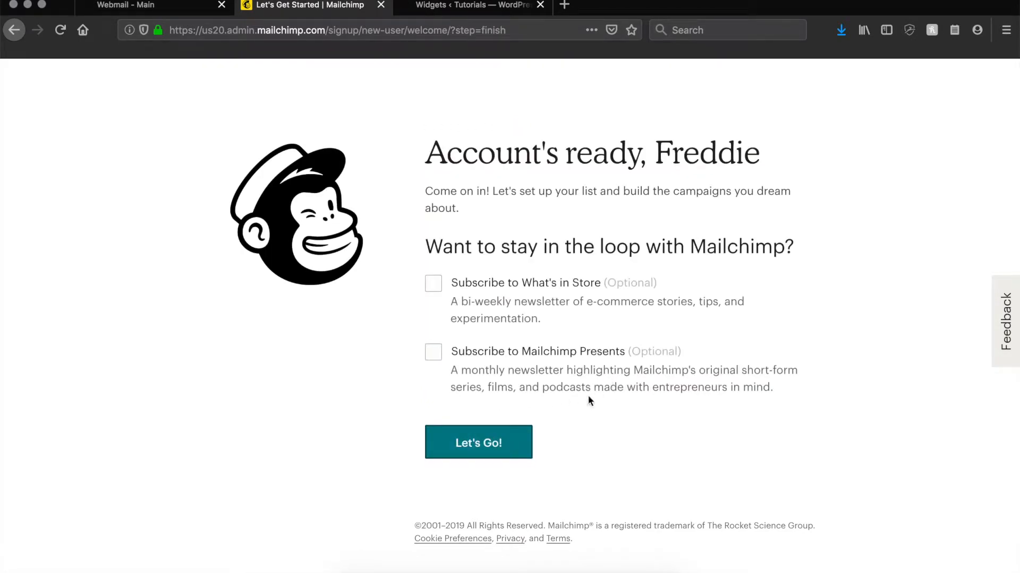
left_click(477, 441)
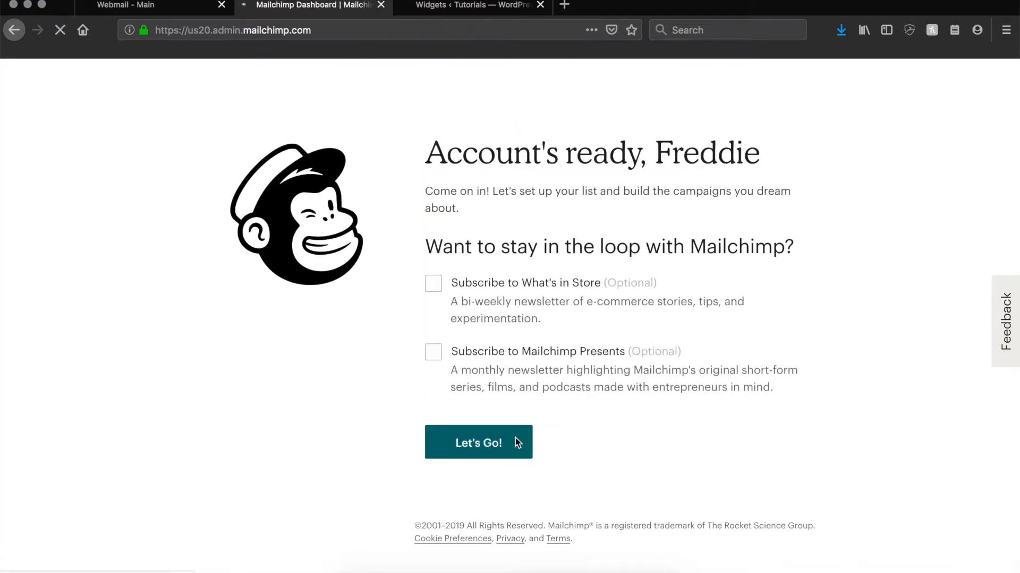
Go to the audience's Signup forms page via the Manage Audience dropdown.
left_click(478, 443)
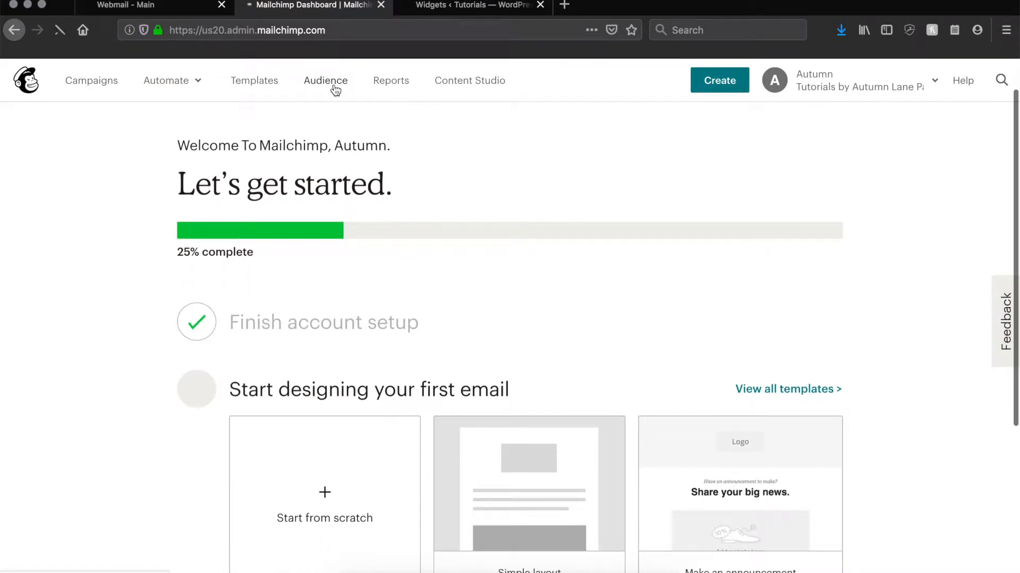
left_click(325, 80)
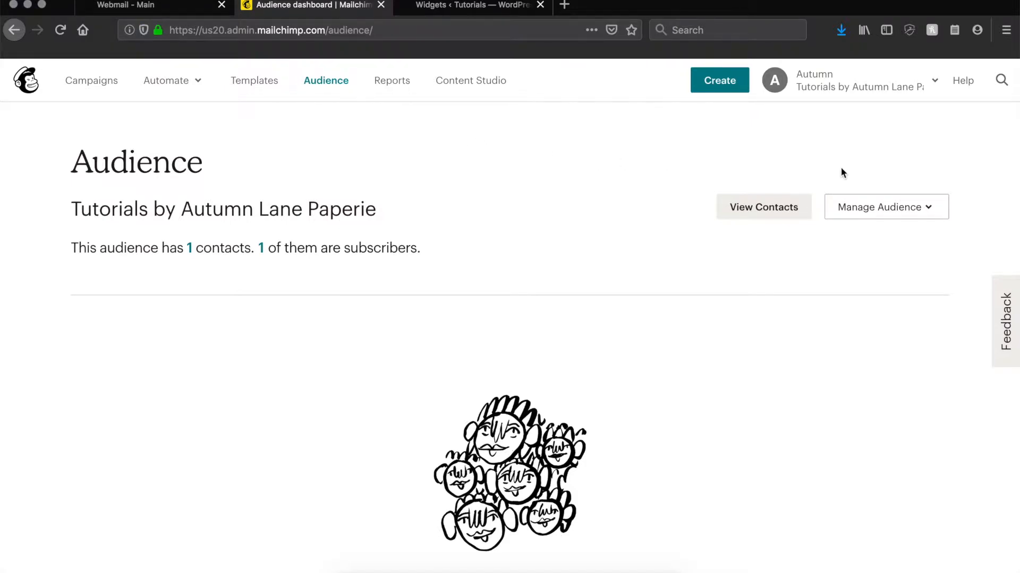
left_click(884, 207)
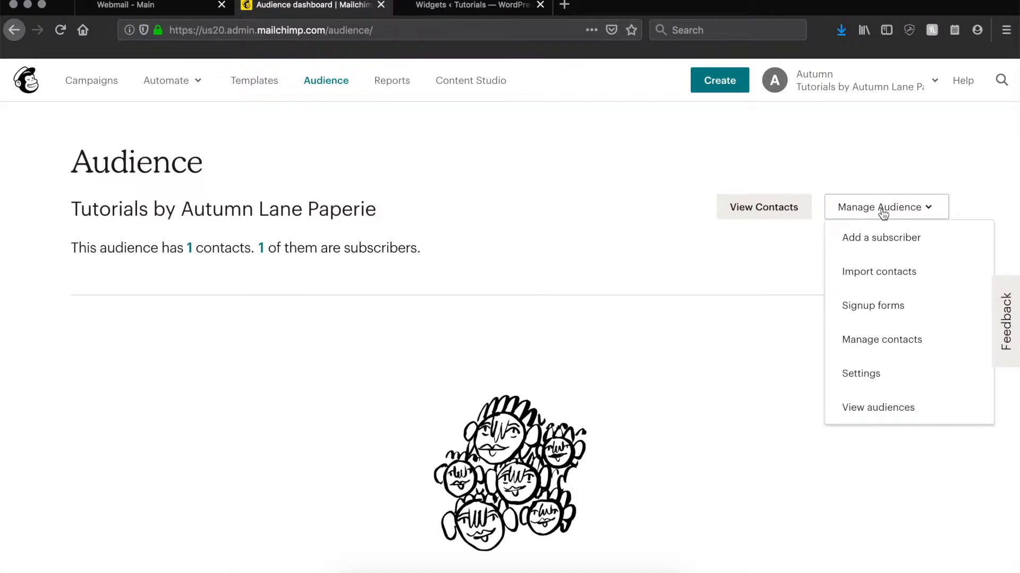
mouse_move(873, 306)
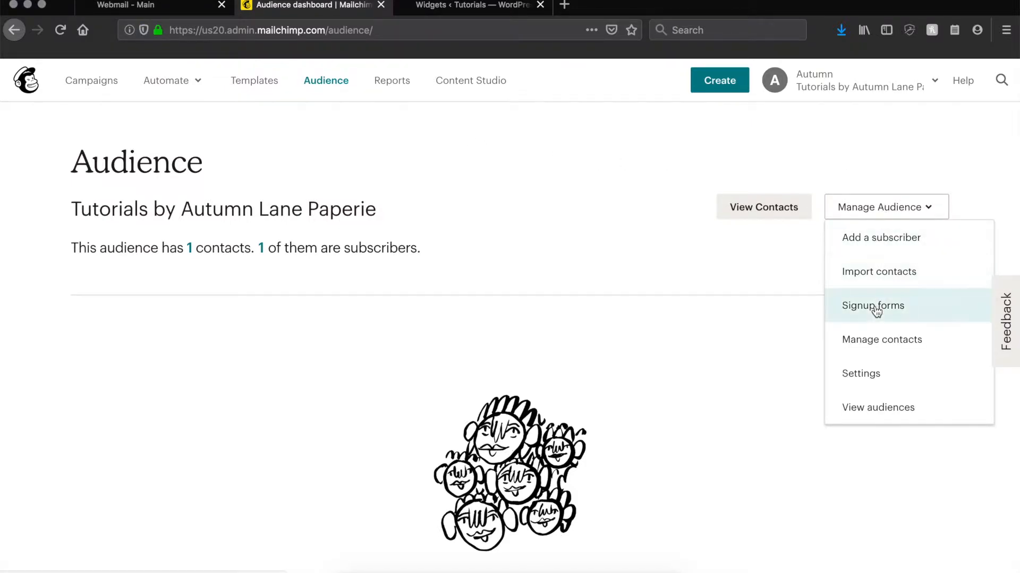
left_click(873, 304)
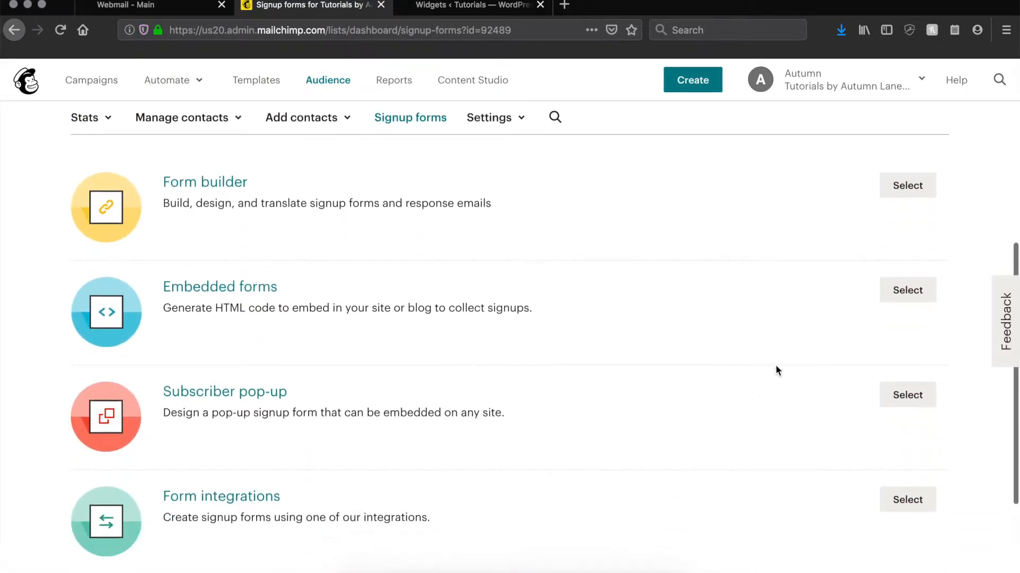
scroll("down", 3)
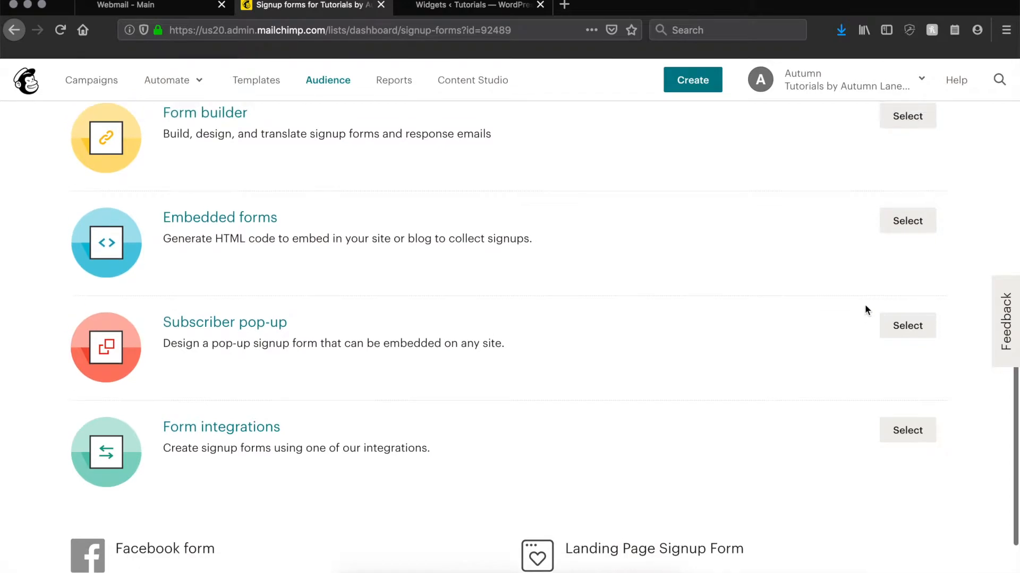
Select Embedded forms and scroll to the Copy/paste onto your site code box.
left_click(907, 221)
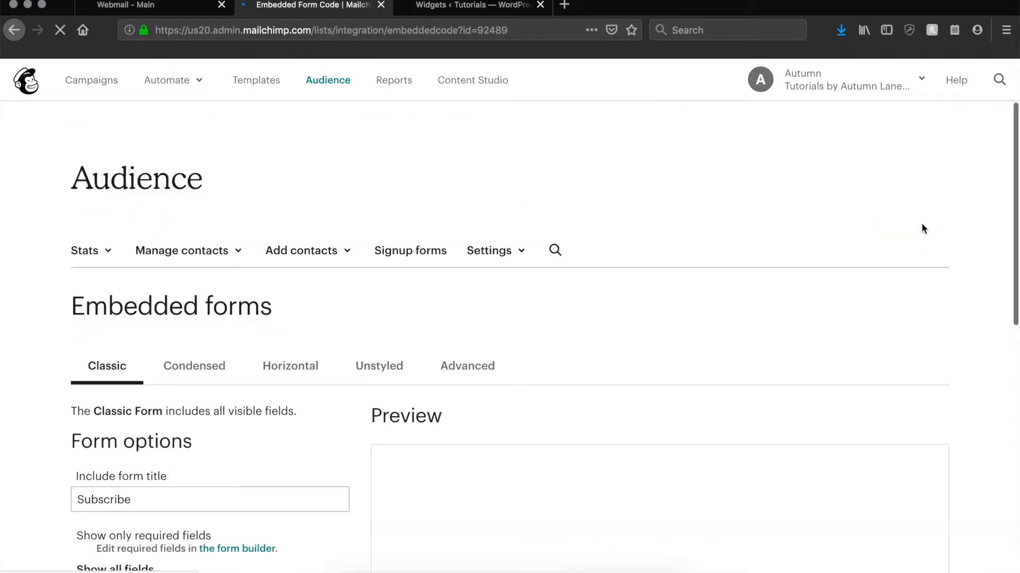
scroll("down", 3)
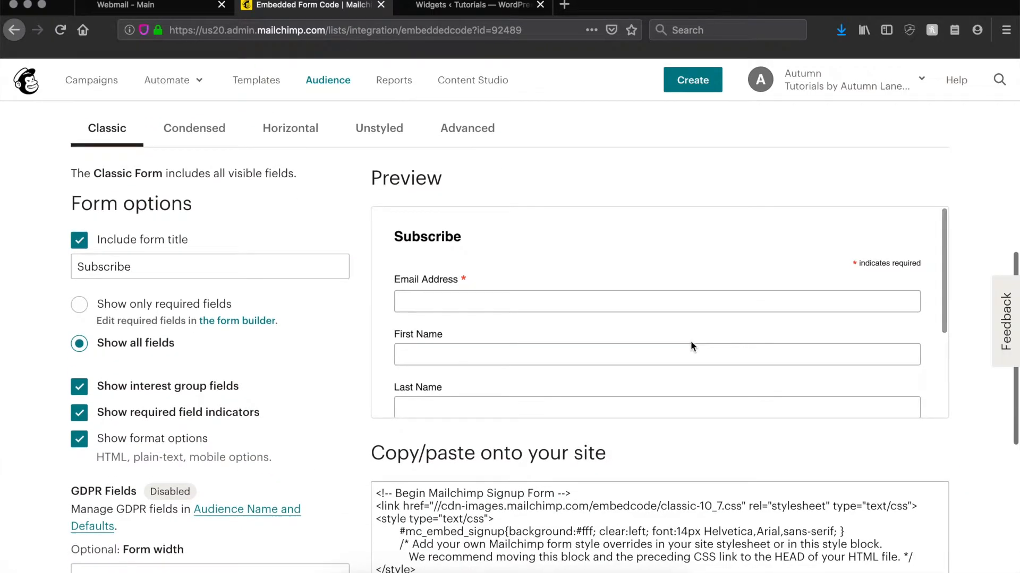
scroll("down", 3)
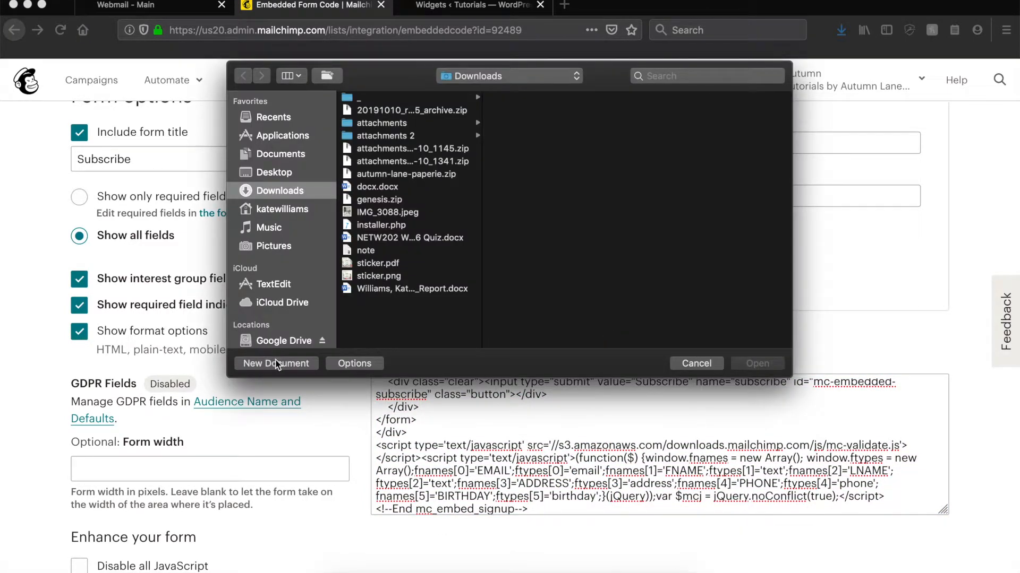
Start a new TextEdit document with the embed code and scroll up to the form action URL.
left_click(276, 363)
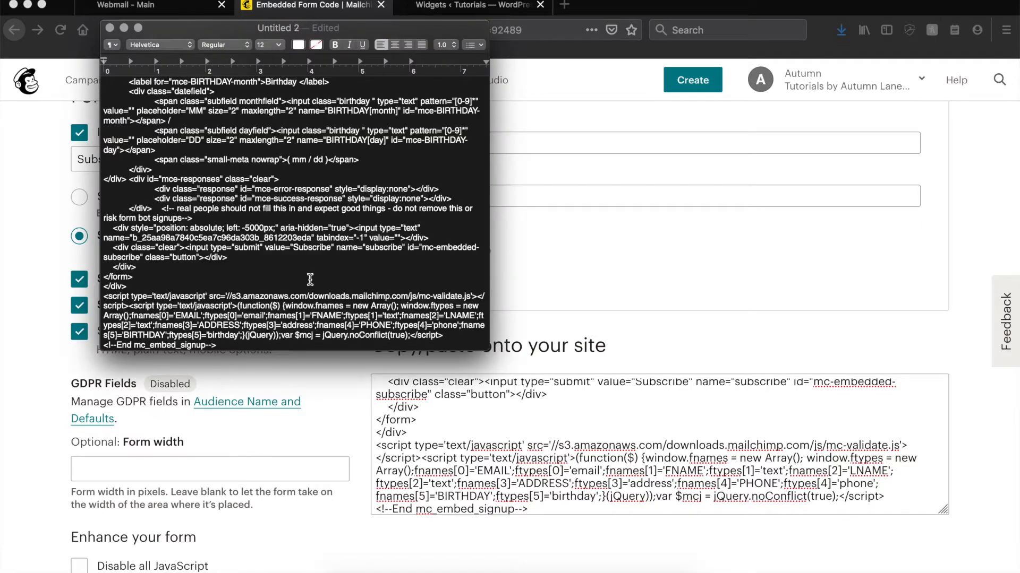
scroll("up", 3)
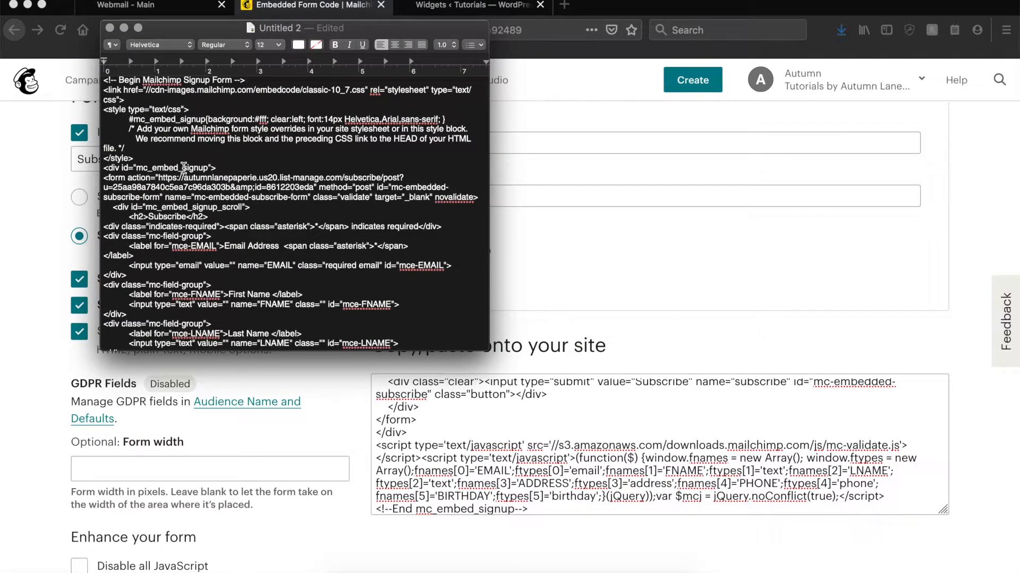
mouse_move(175, 177)
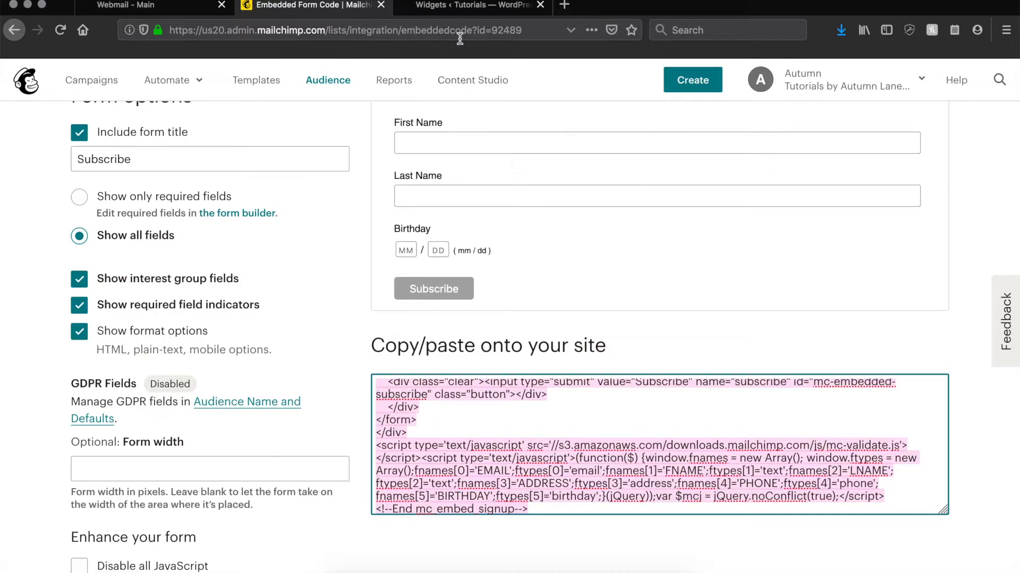
Paste the Mailchimp URL into the widget's Form Action field and save the widget.
left_click(471, 5)
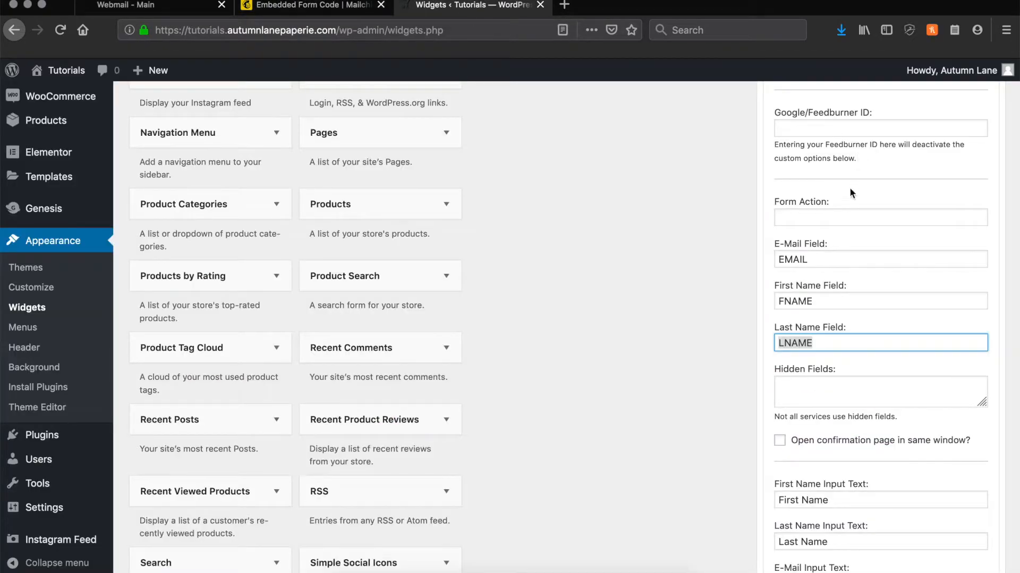
left_click(879, 217)
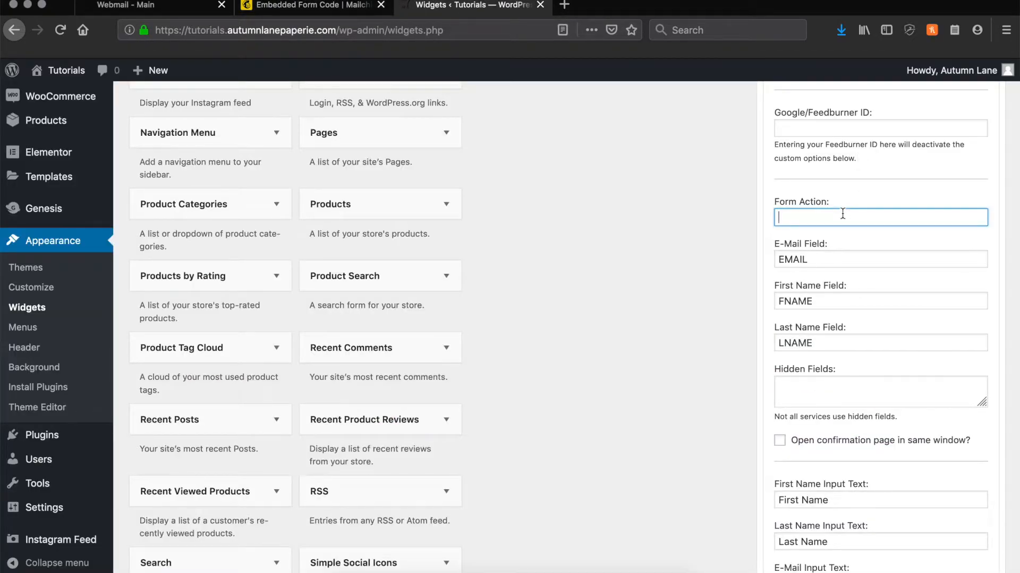
scroll("down", 3)
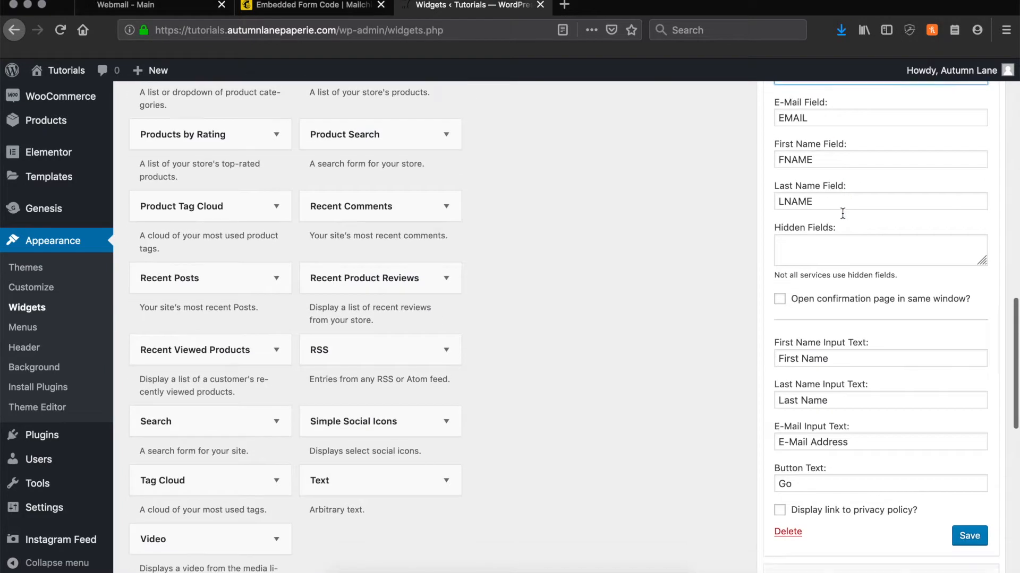
scroll("down", 3)
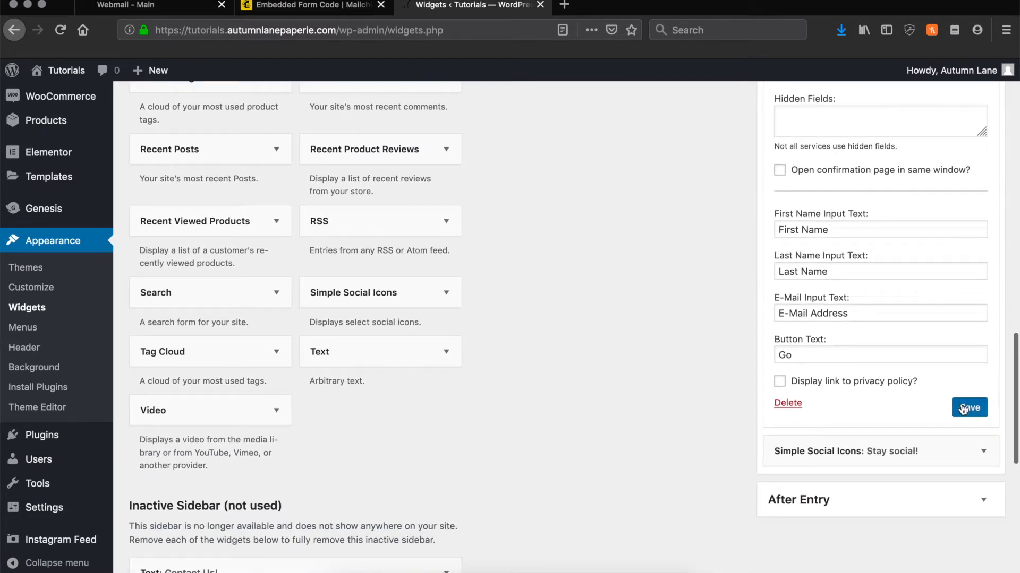
left_click(968, 408)
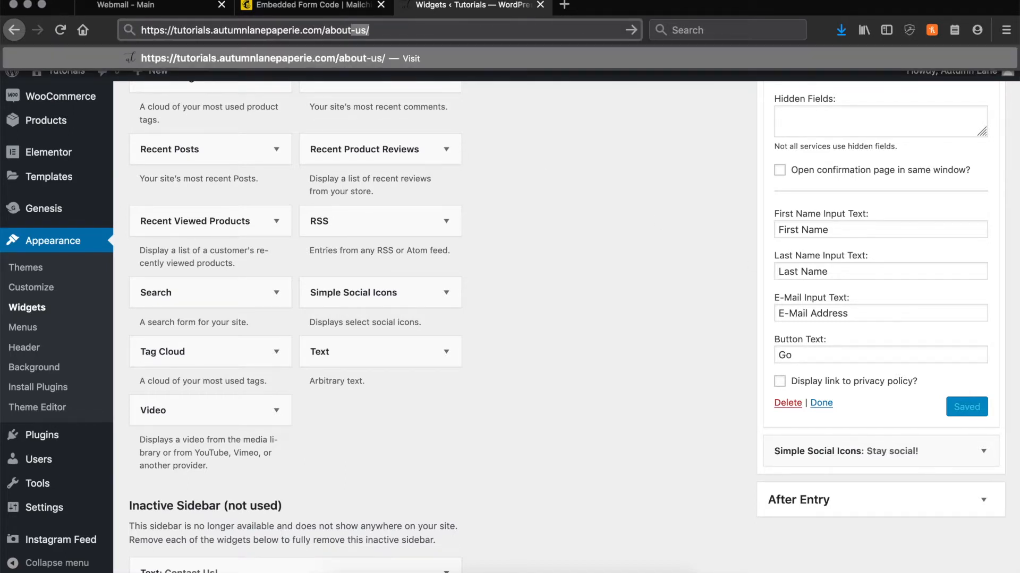
On the About Us page, submit the footer form with first name Autumn and a test email.
left_click(409, 57)
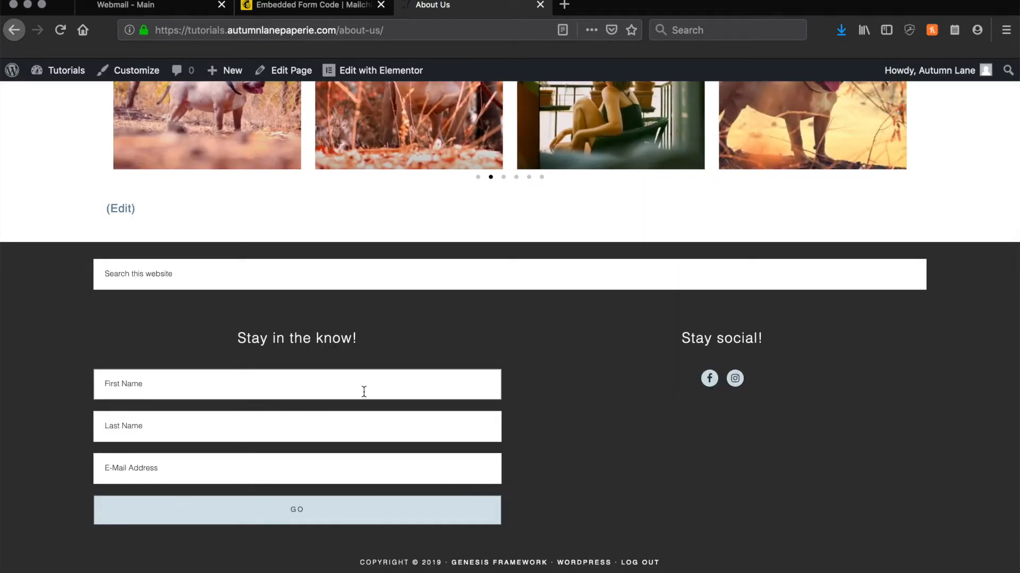
type("Autumn")
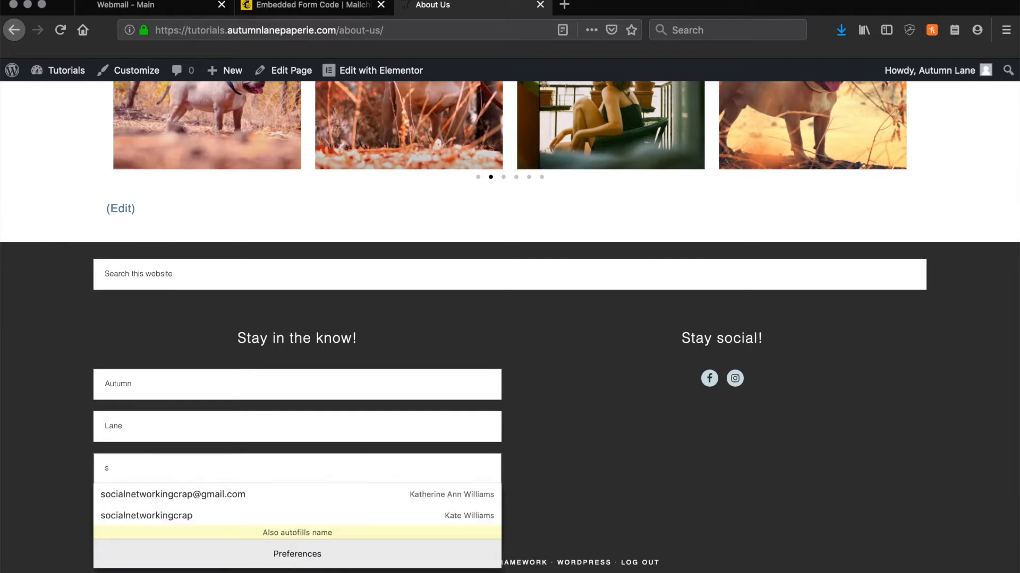
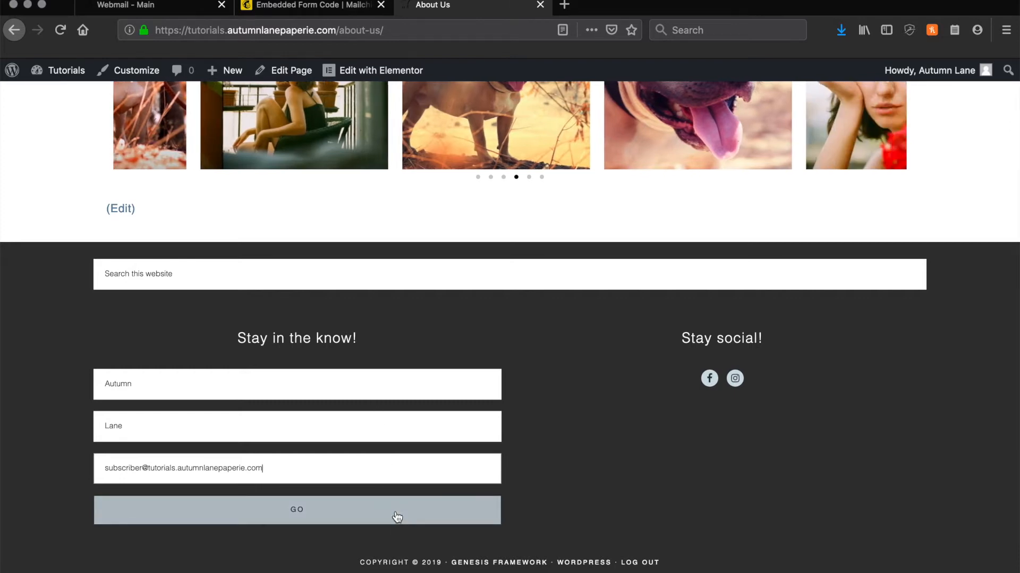
left_click(296, 510)
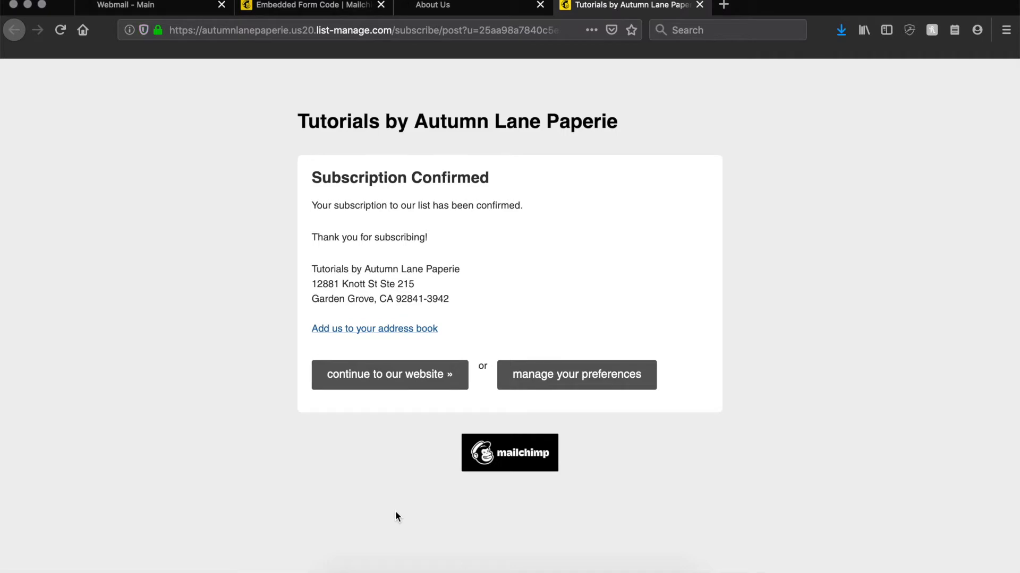
mouse_move(436, 390)
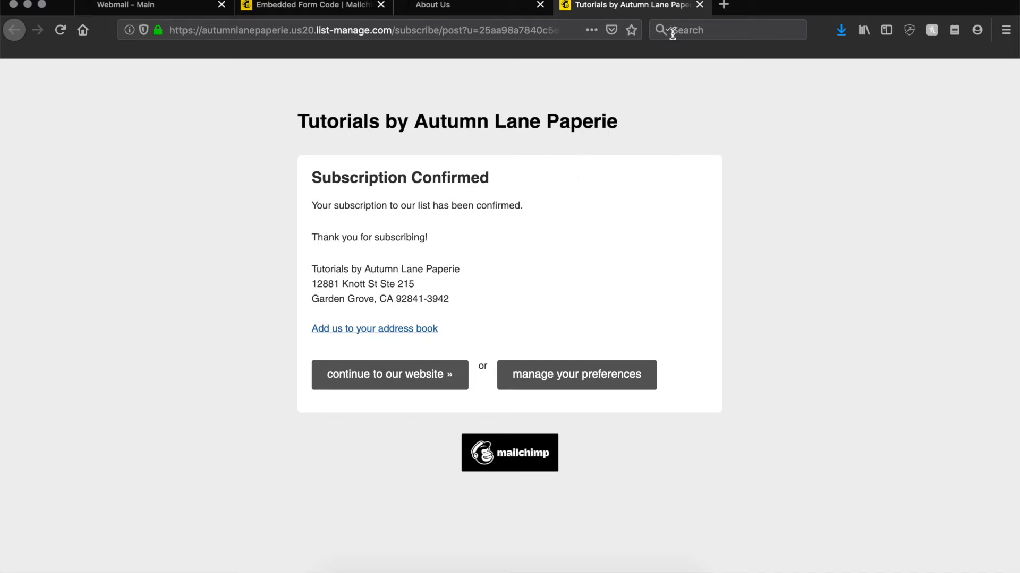
Close the Mailchimp Subscription Confirmed tab, returning to the site's About Us page.
left_click(432, 6)
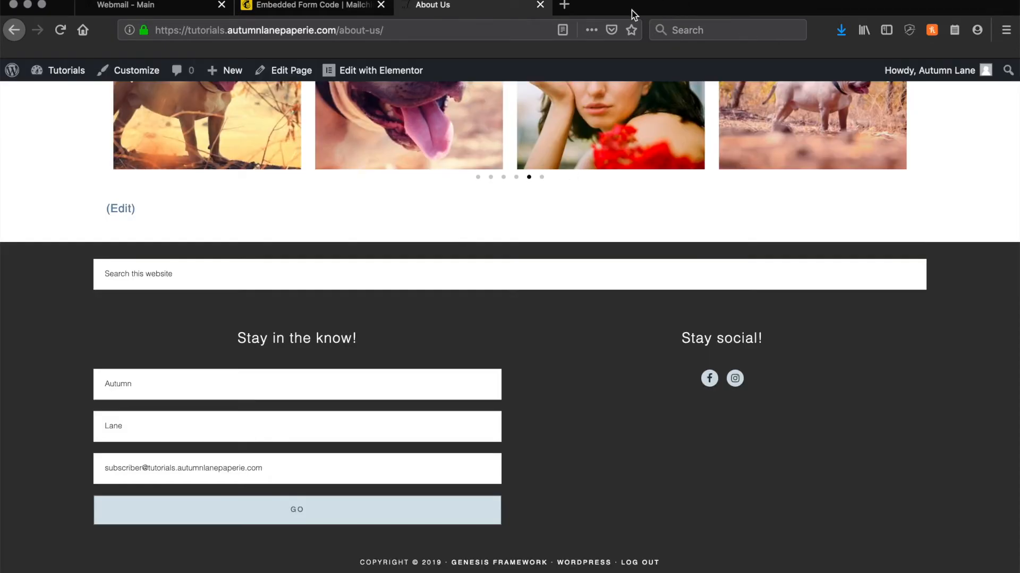
Show the Mailchimp Audience dashboard with 2 contacts, including the new test subscriber.
left_click(305, 5)
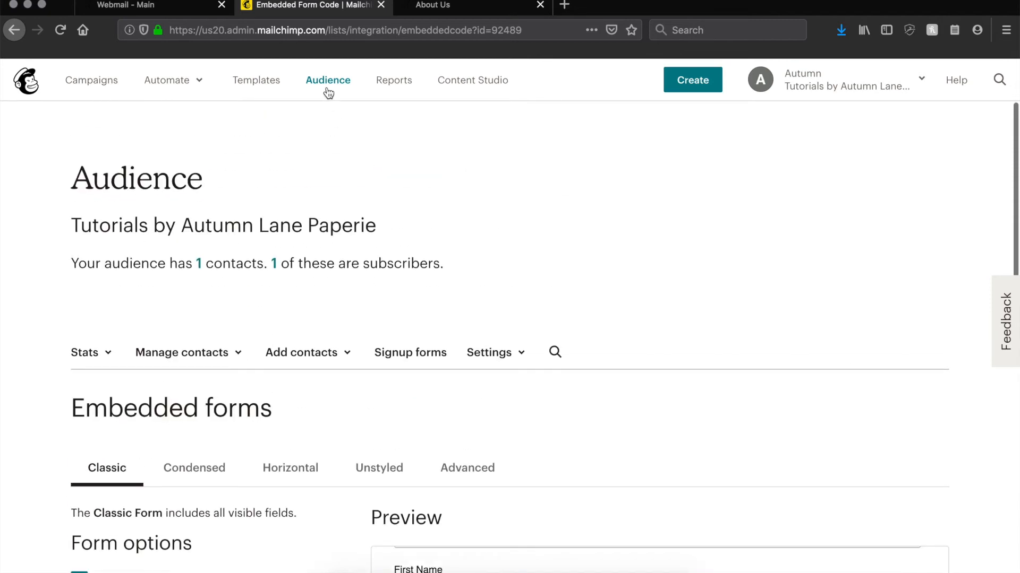
left_click(328, 80)
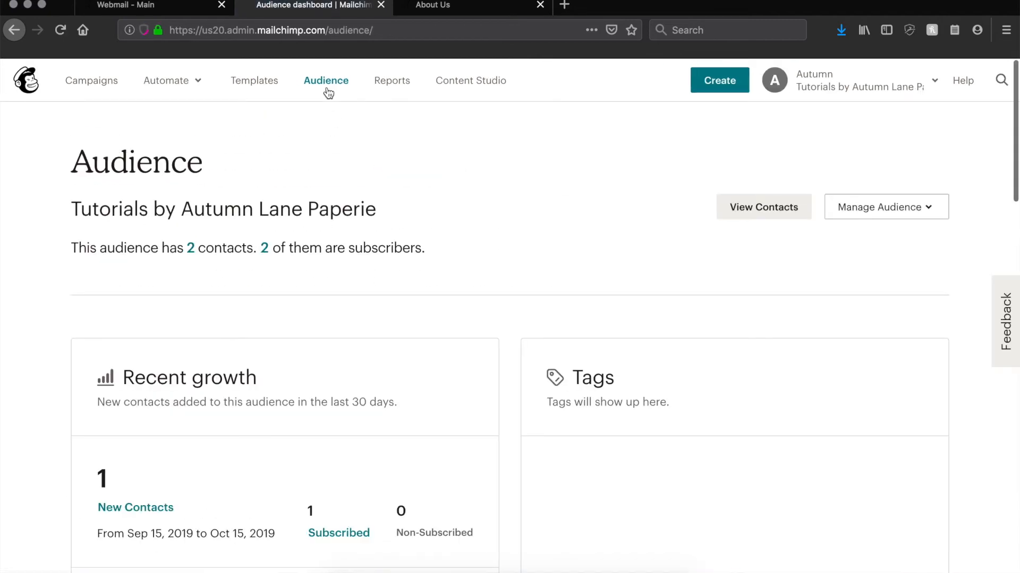
scroll("down", 3)
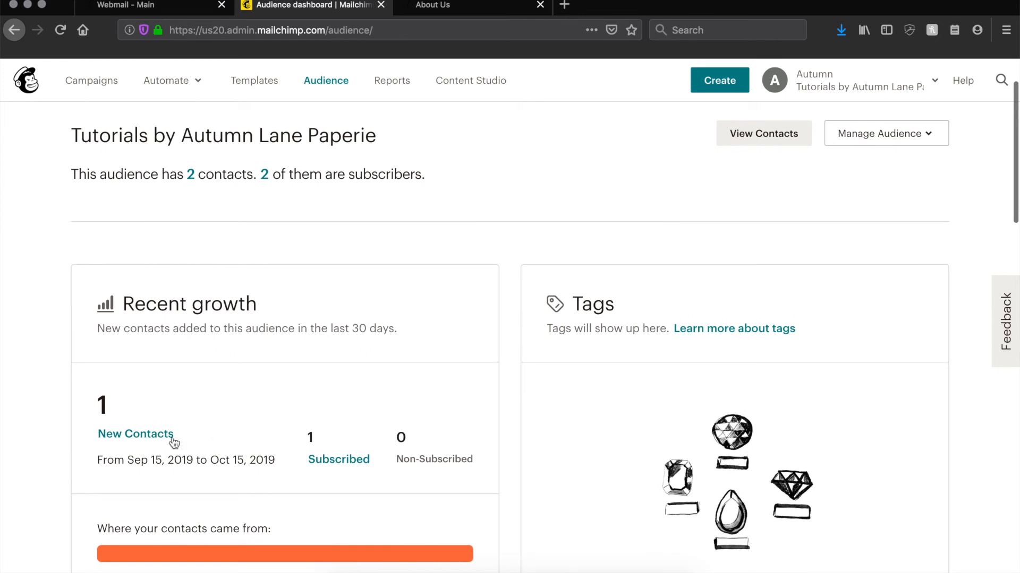